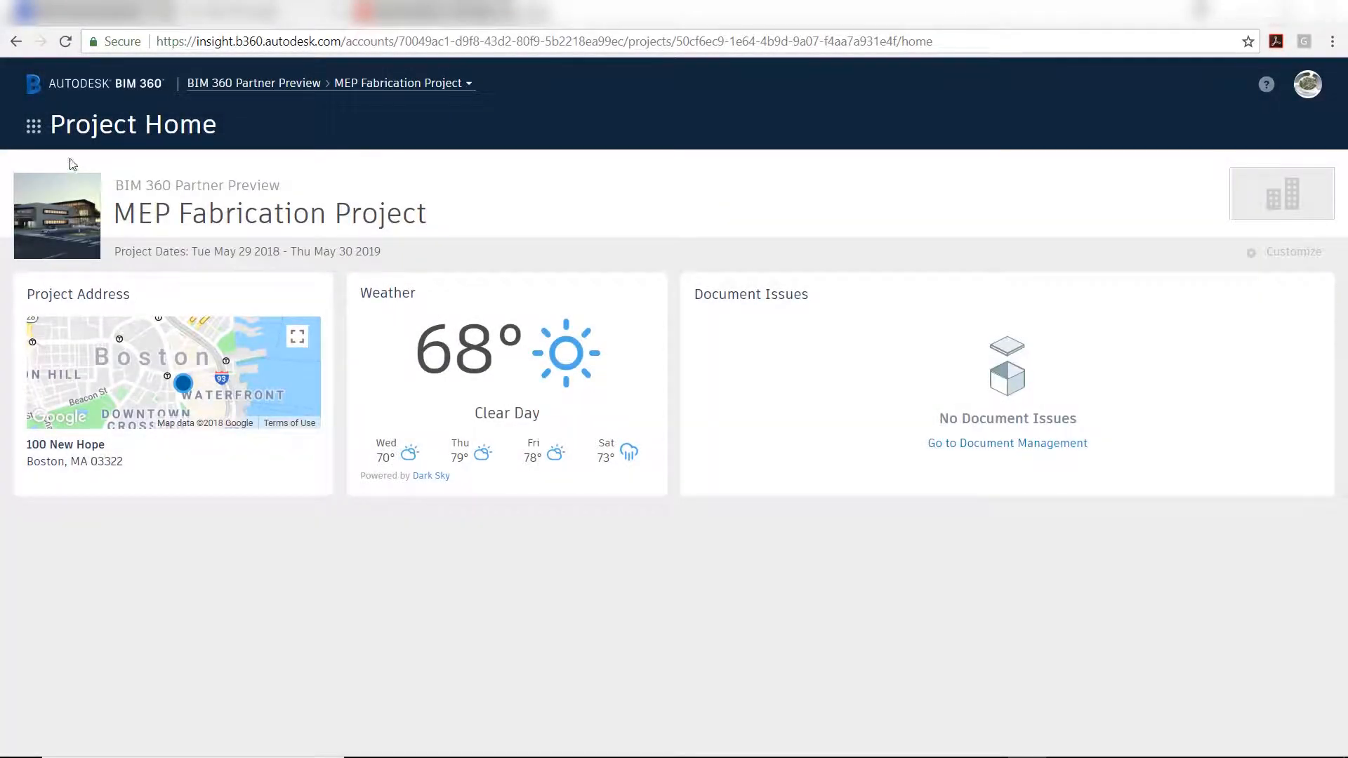
Step: Preview the 3D HVAC_VRF-18 model from the MEP folder and pin a new issue on the air handling unit
click(32, 125)
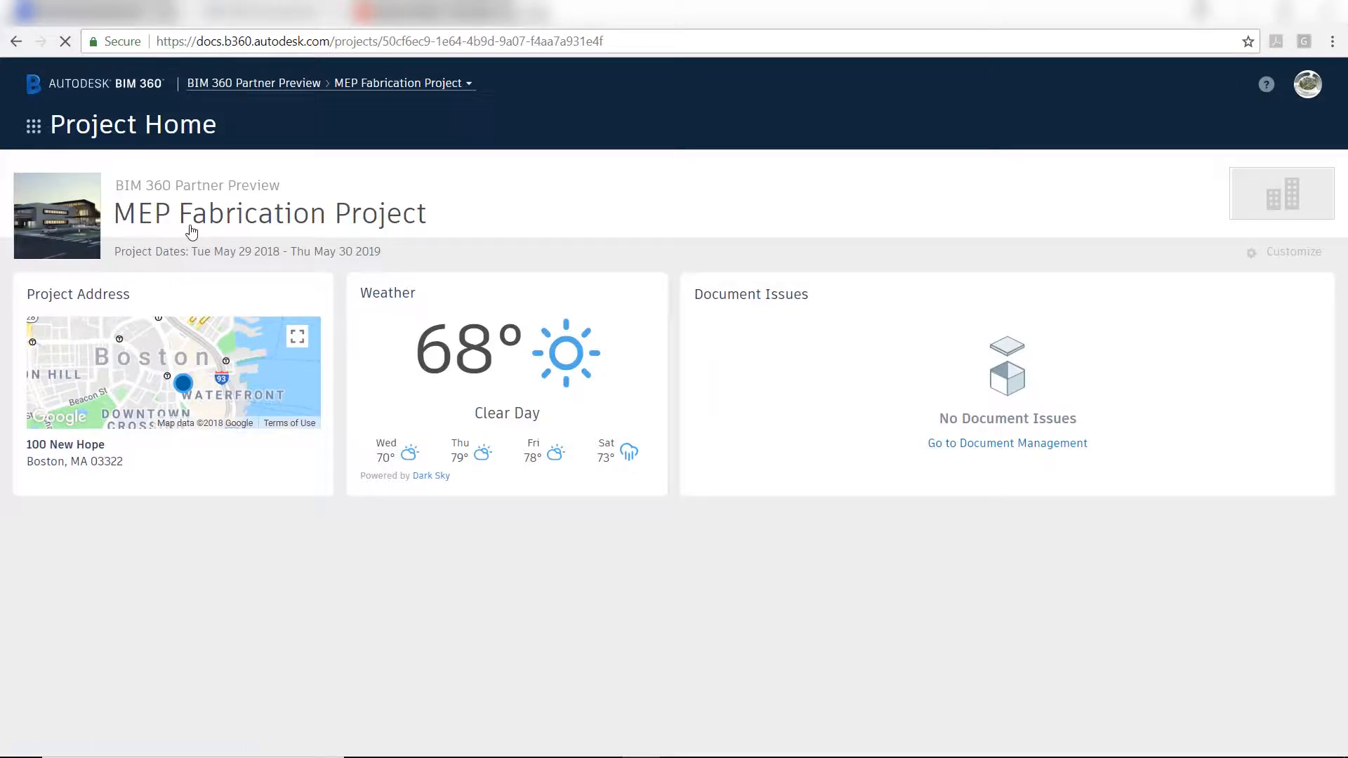
click(1007, 442)
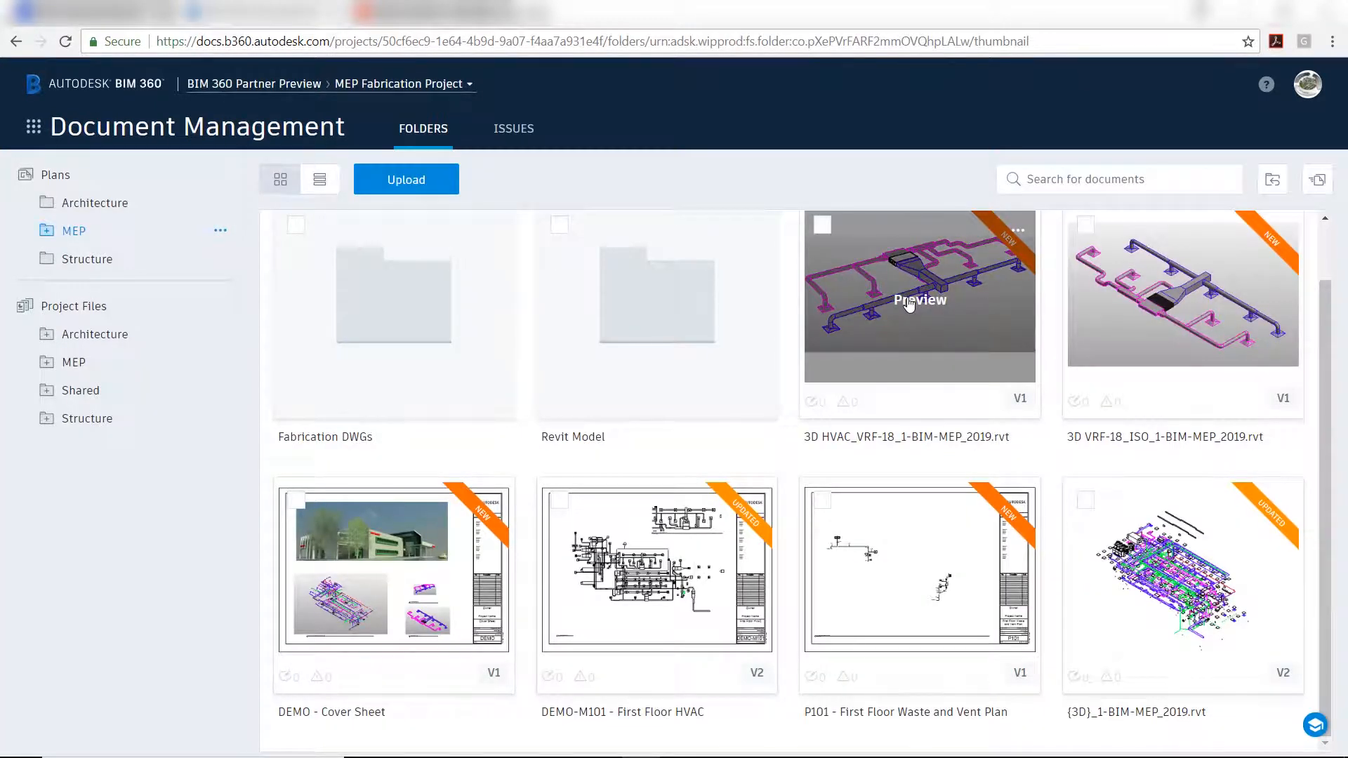
click(918, 301)
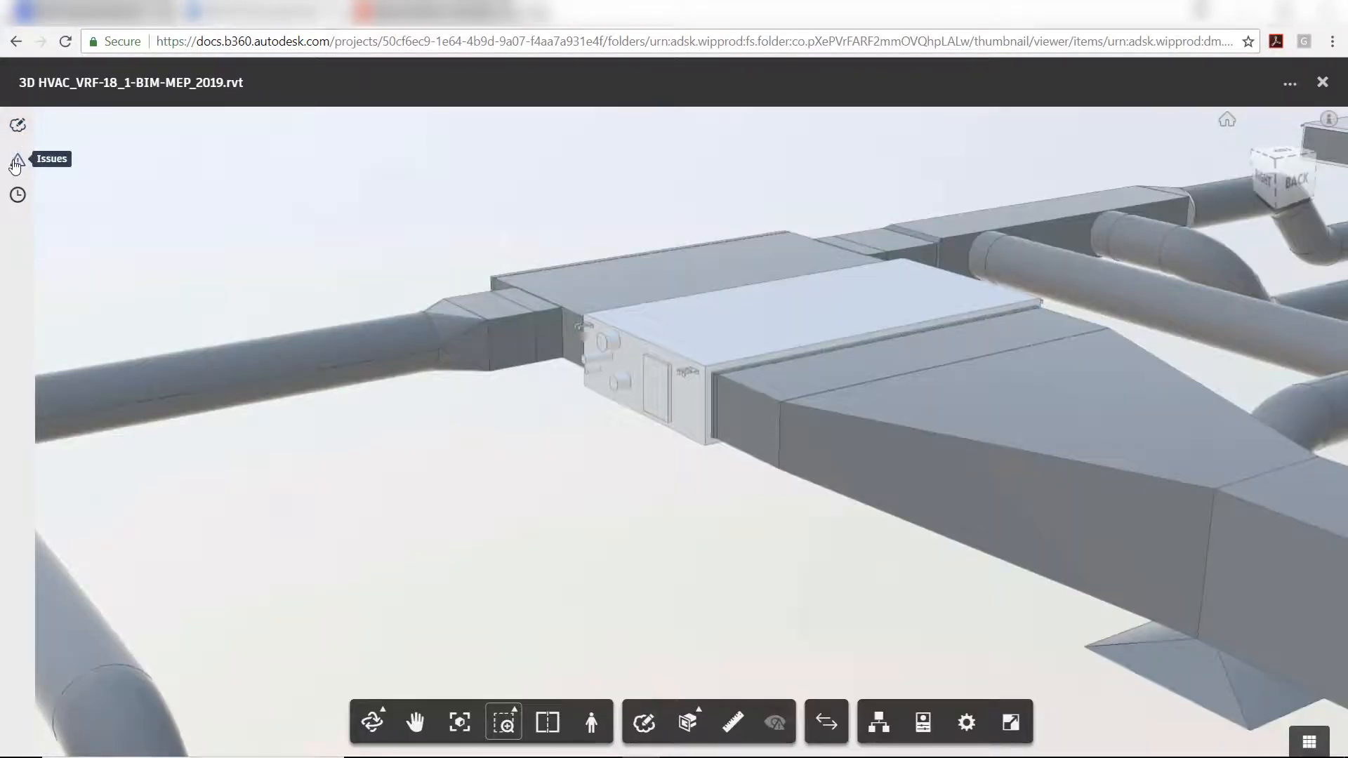
click(17, 160)
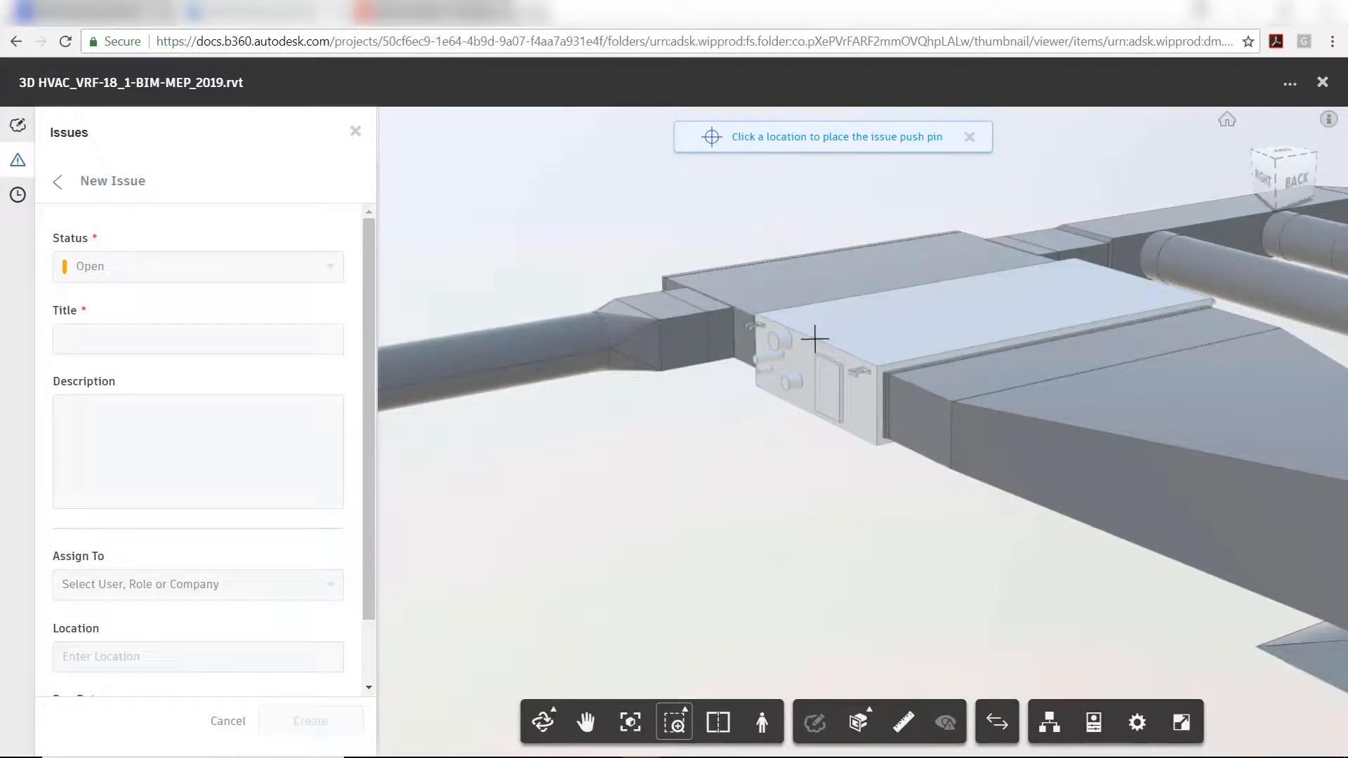
click(811, 335)
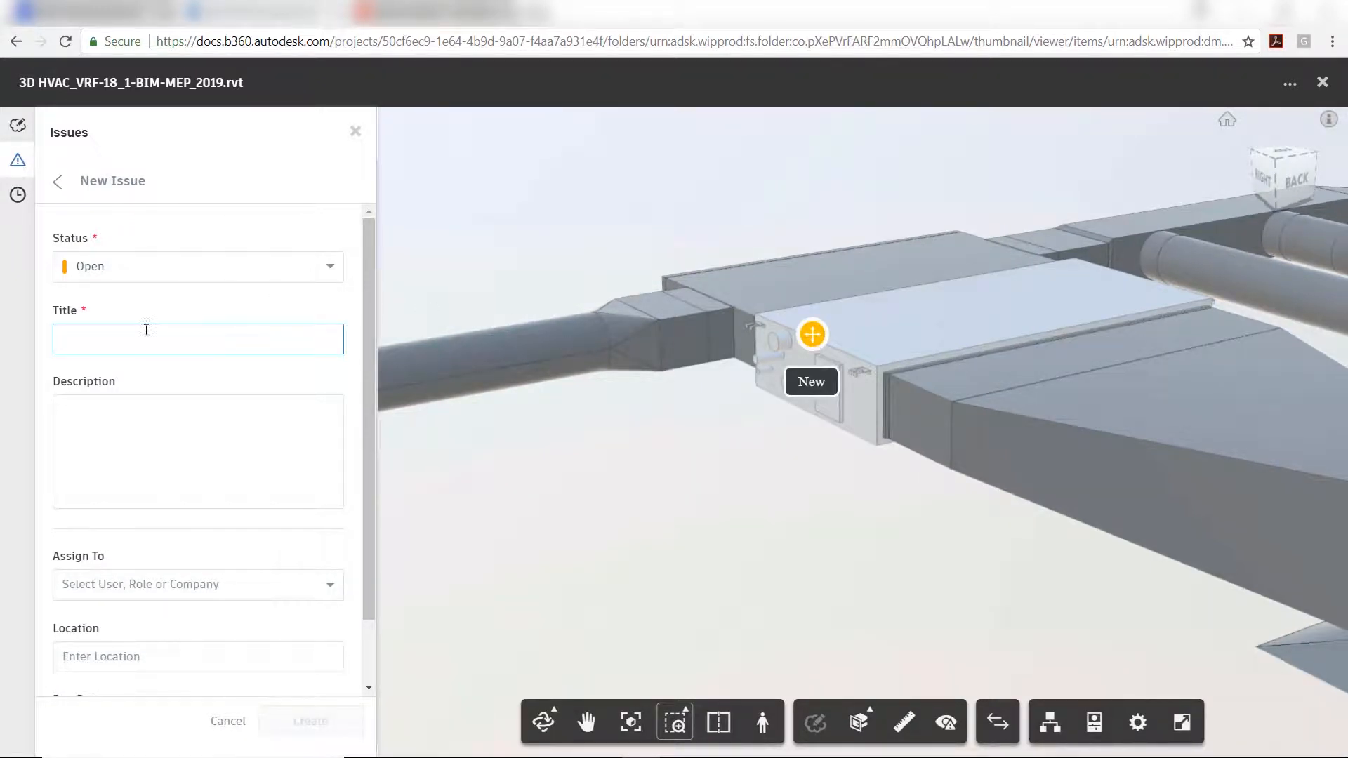
Step: Title the issue 'Add' refrigerant lines, set the due date to May 31 and create it
text(Add)
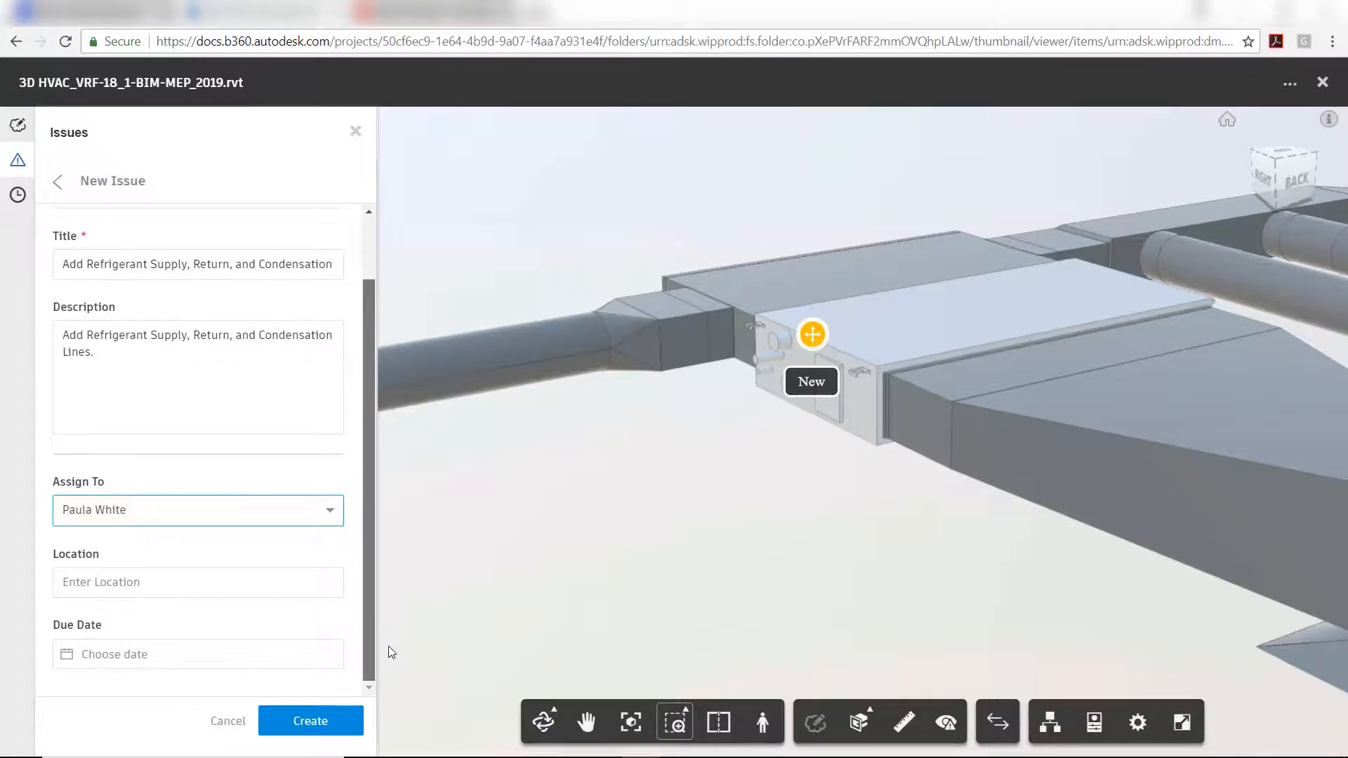
click(198, 442)
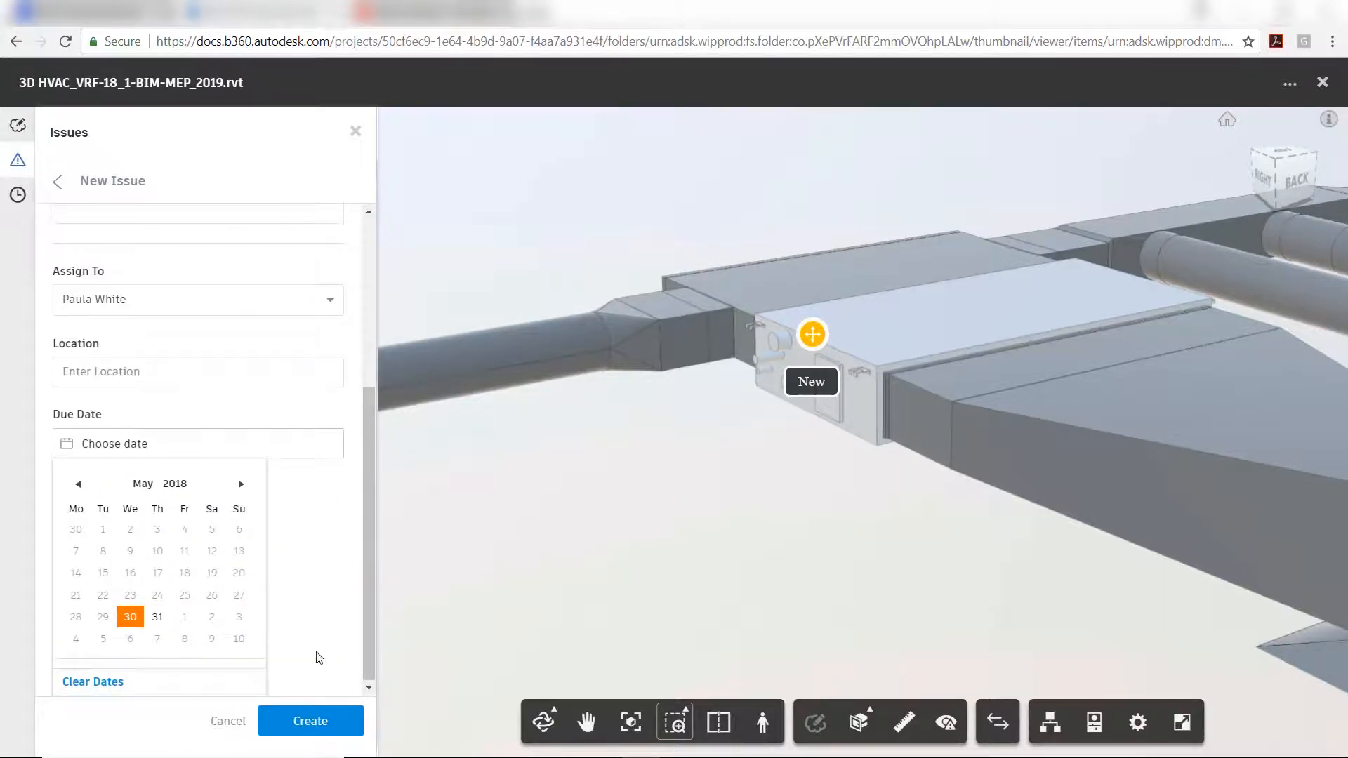
click(158, 617)
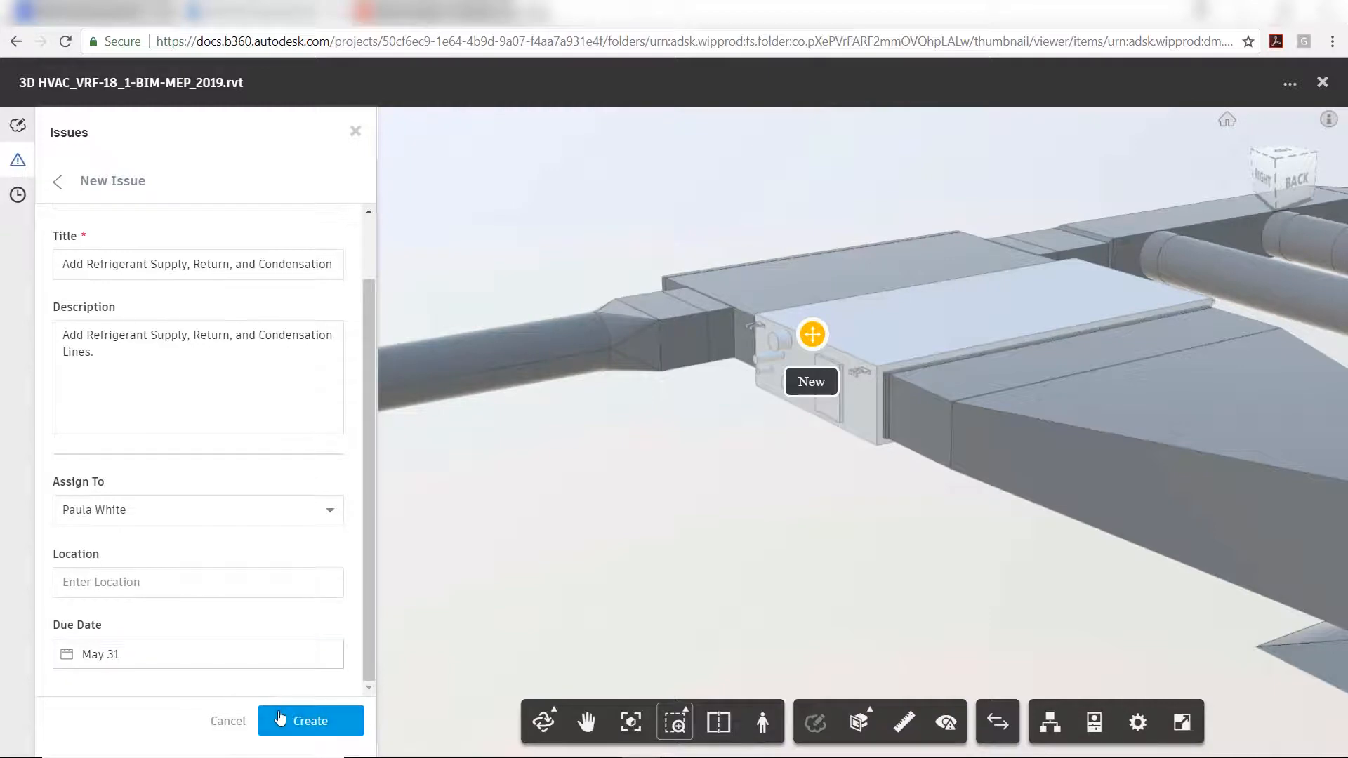
click(310, 720)
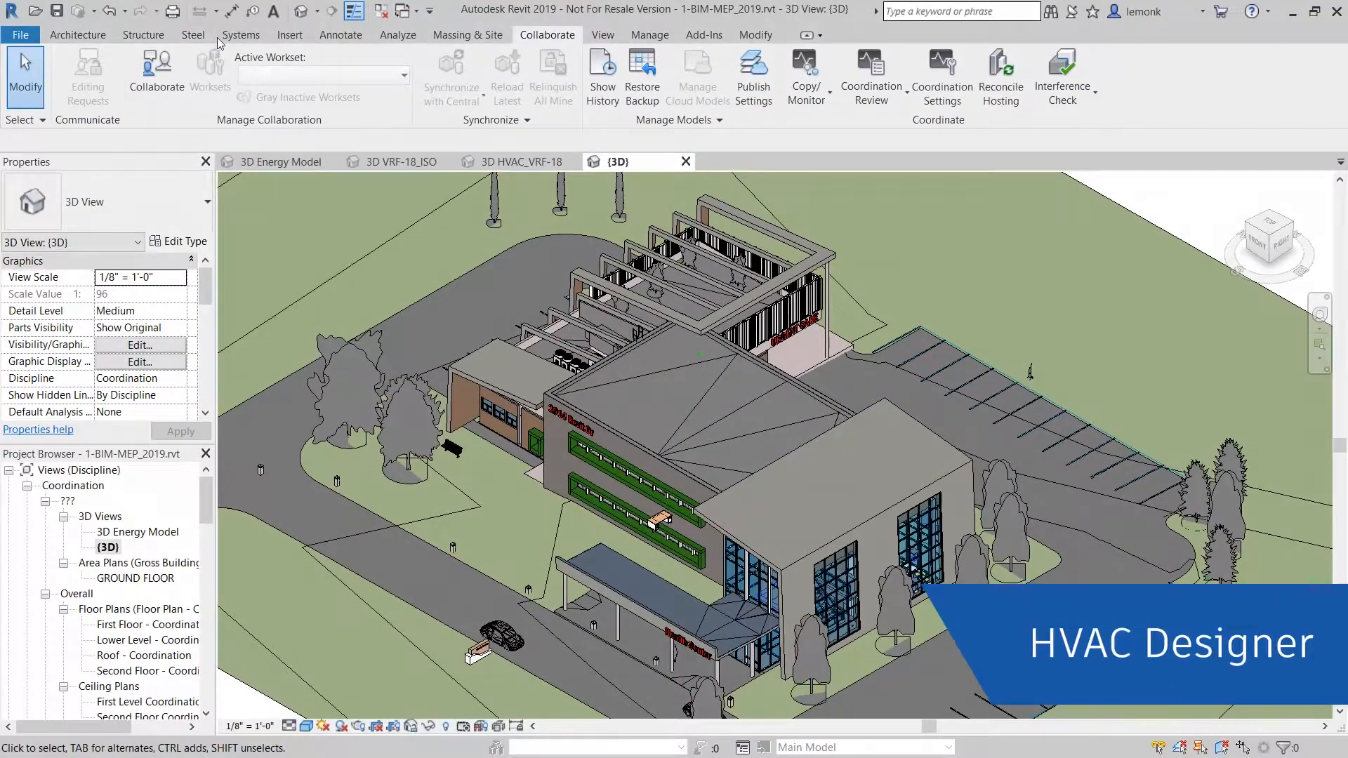
Step: From the 3D HVAC_VRF-18 view, start Export Autodesk Fabrication Job File via the Add-Ins tools
click(240, 34)
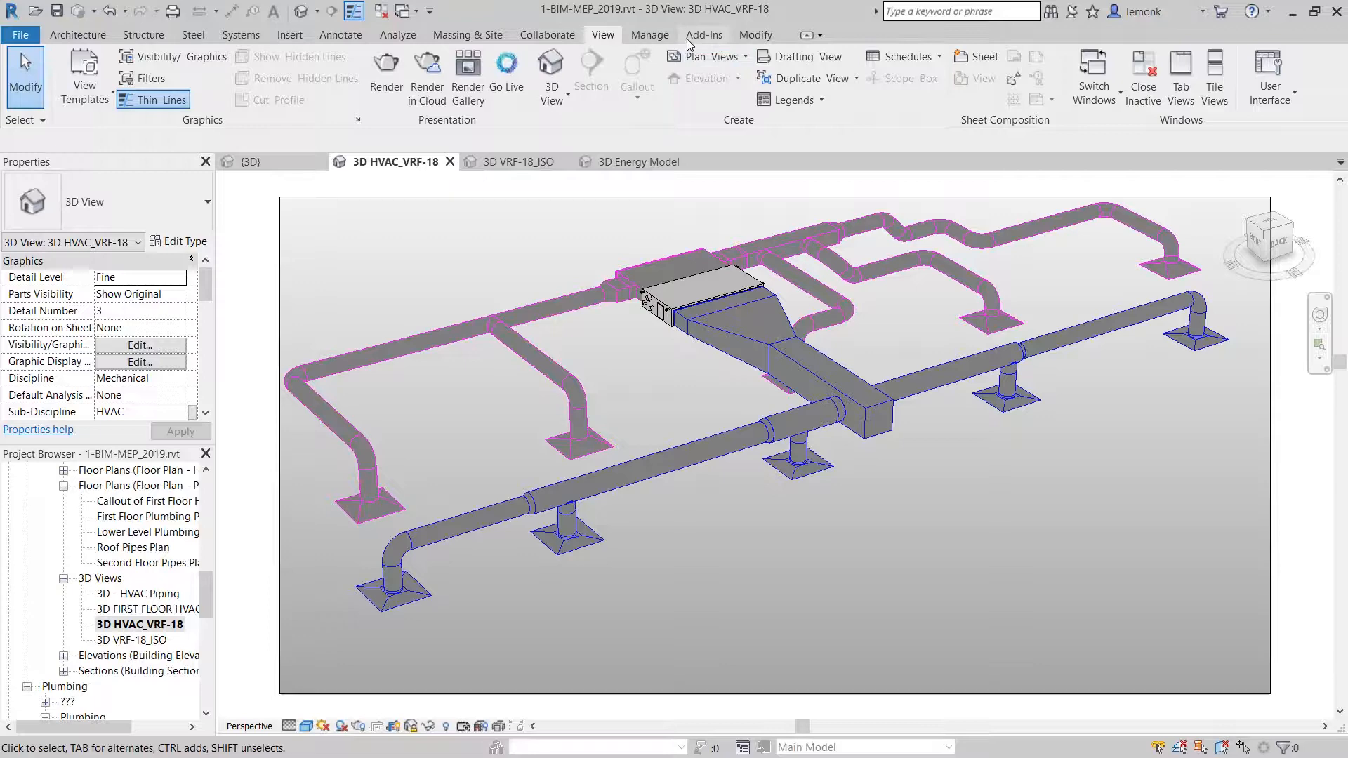
click(703, 34)
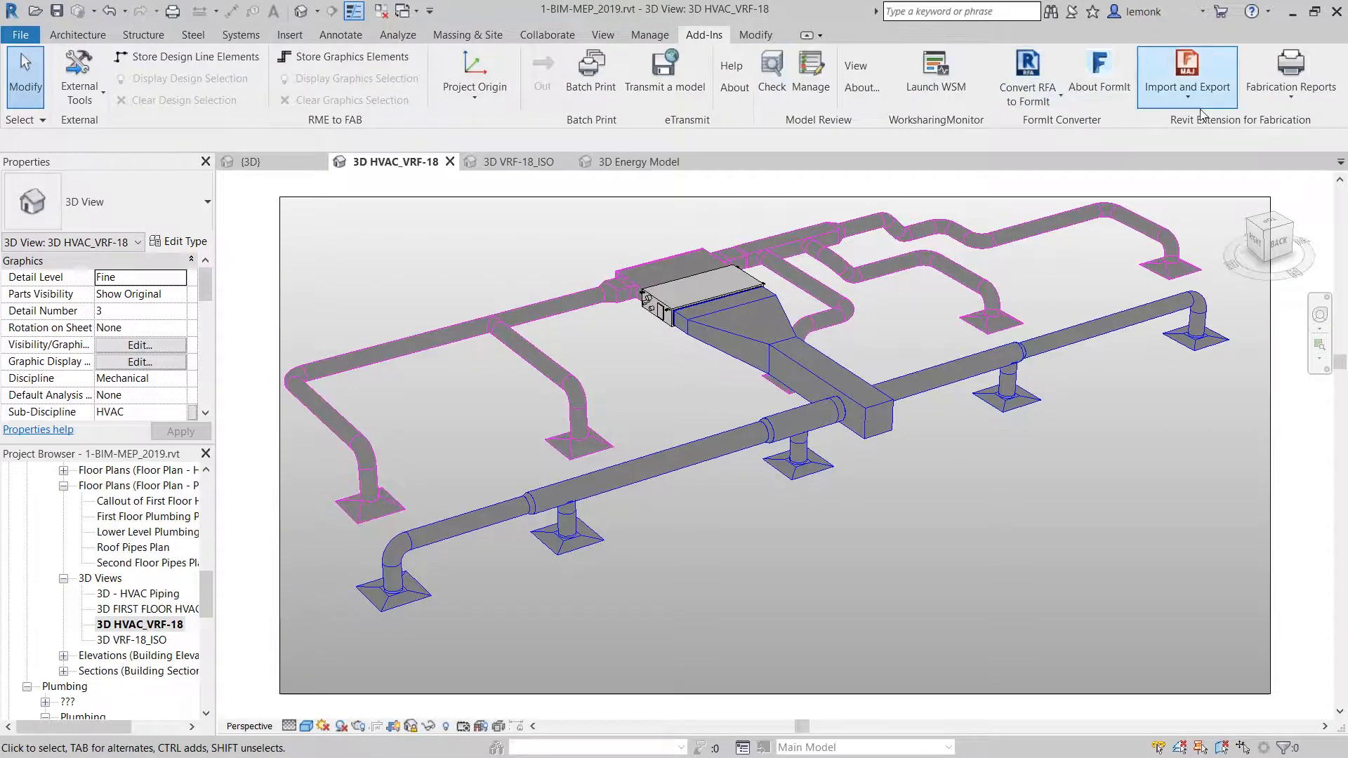
click(1187, 76)
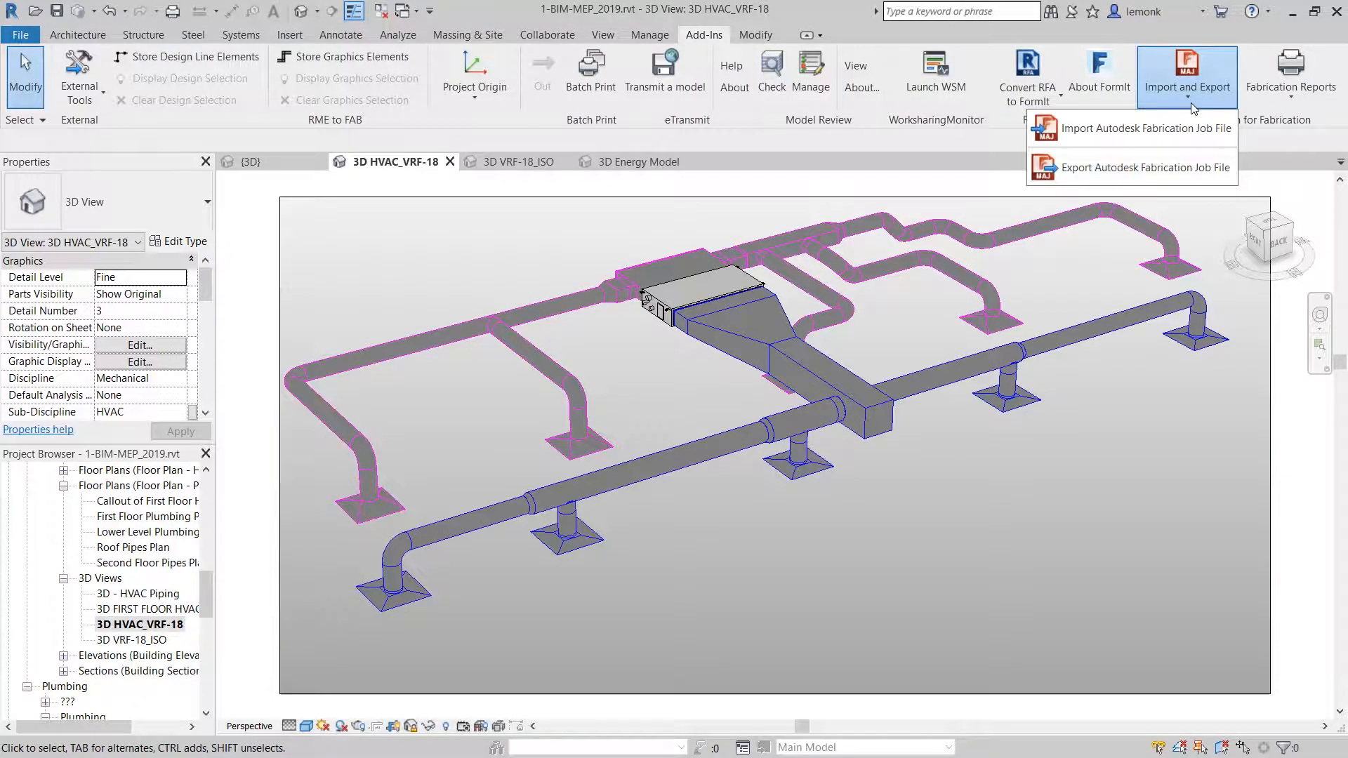
click(1144, 167)
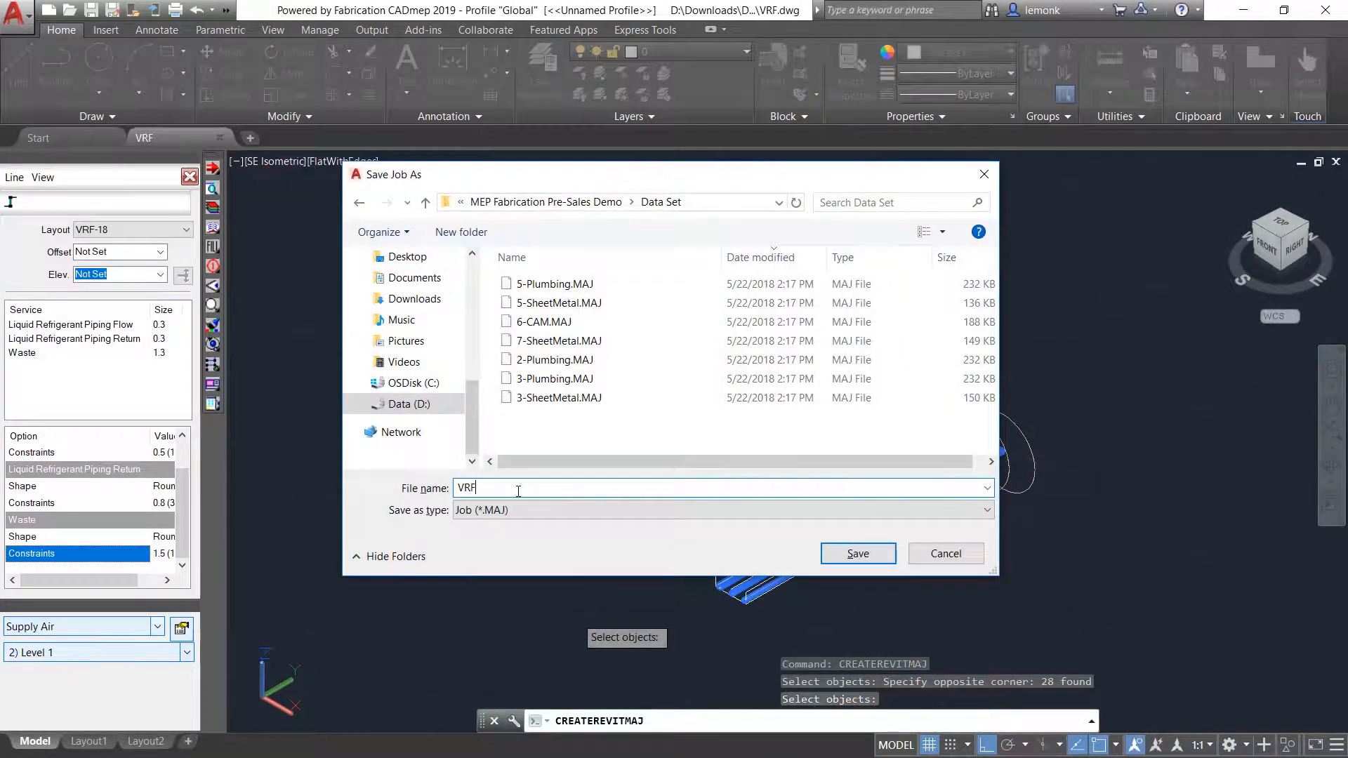
mouse_move(857, 553)
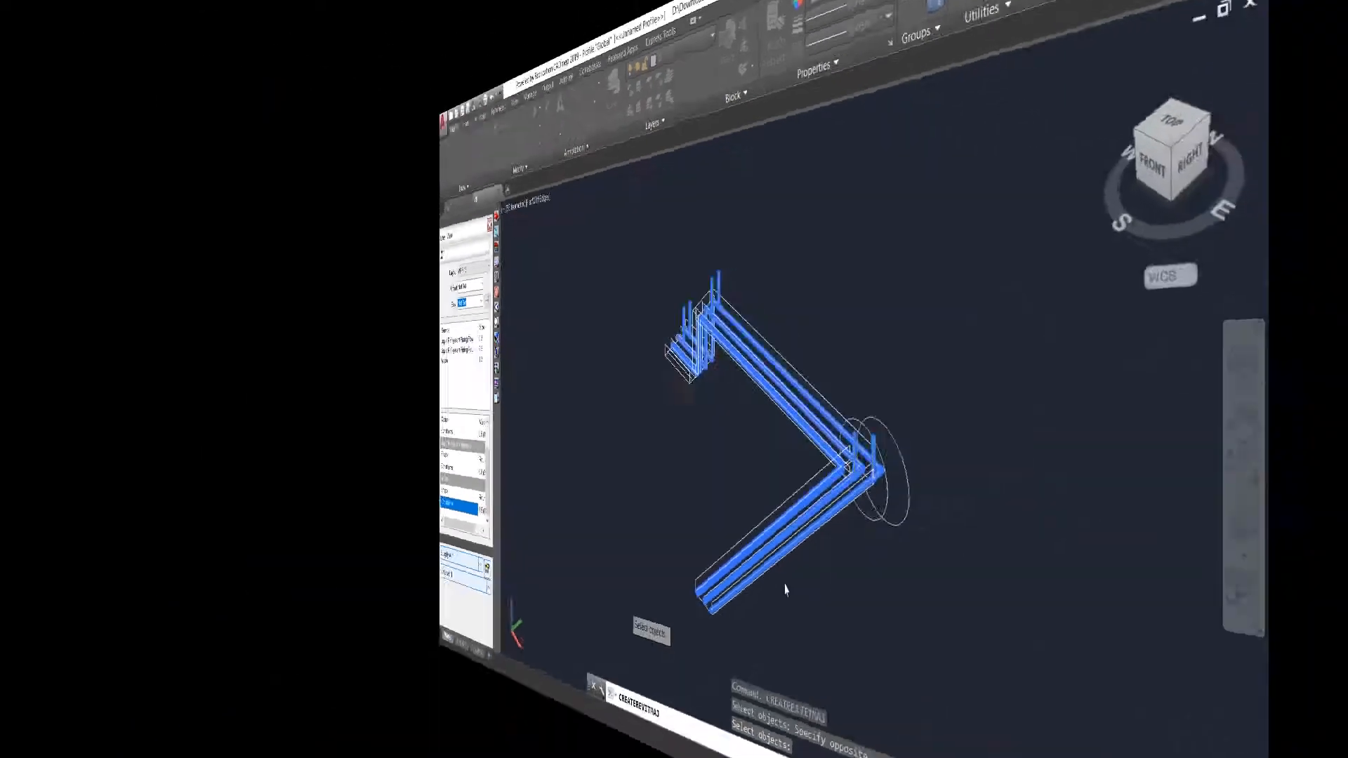
Step: Import the VRF.MAJ fabrication job file into the HVAC model
click(1187, 76)
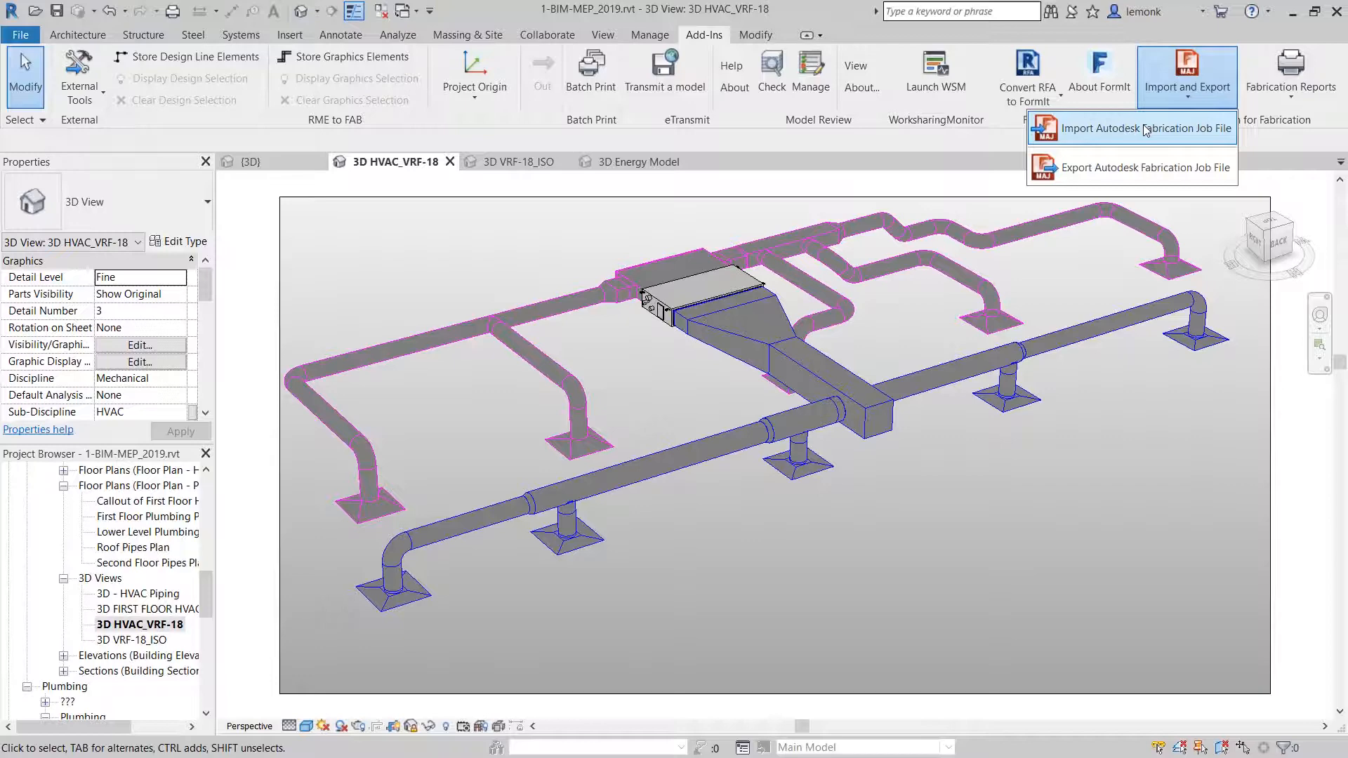
click(1143, 128)
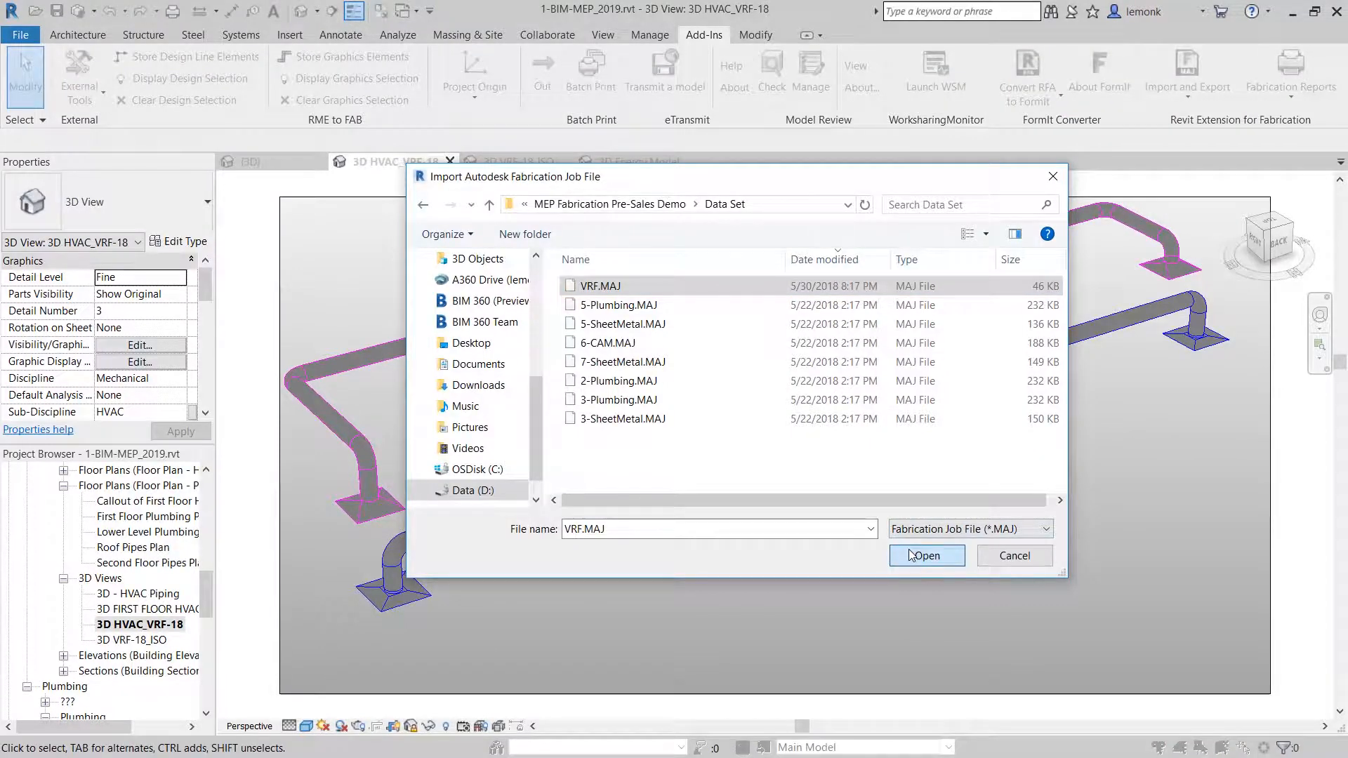
click(925, 556)
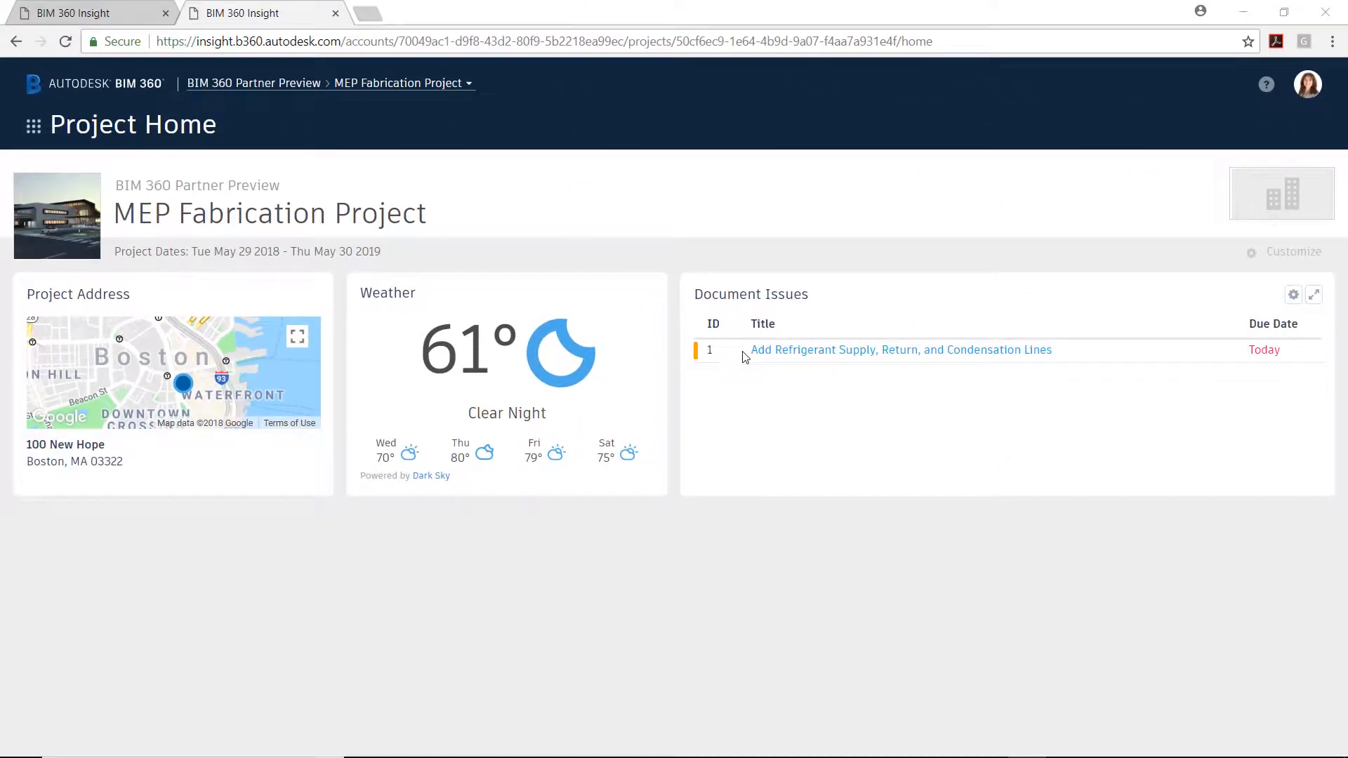
Step: Set issue #1 about the refrigerant lines to status Answered
click(900, 350)
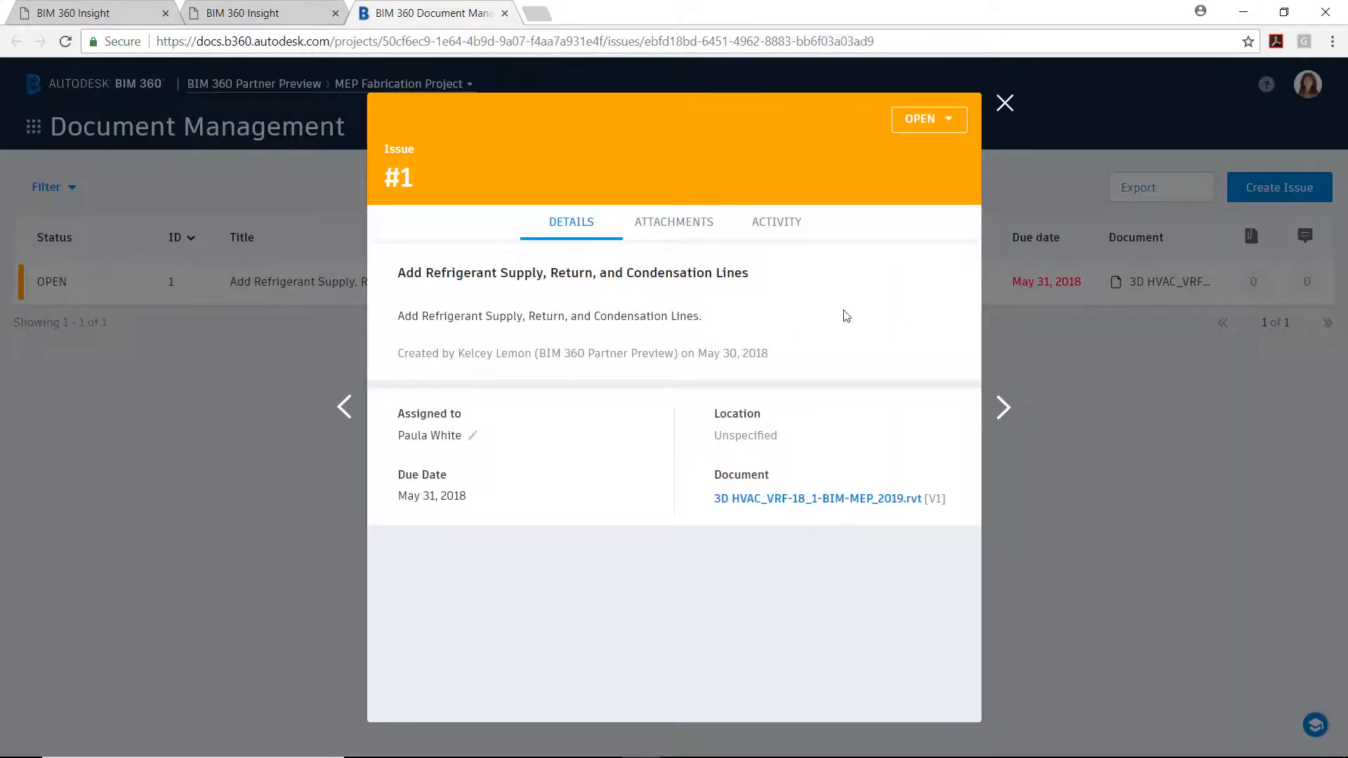
click(928, 118)
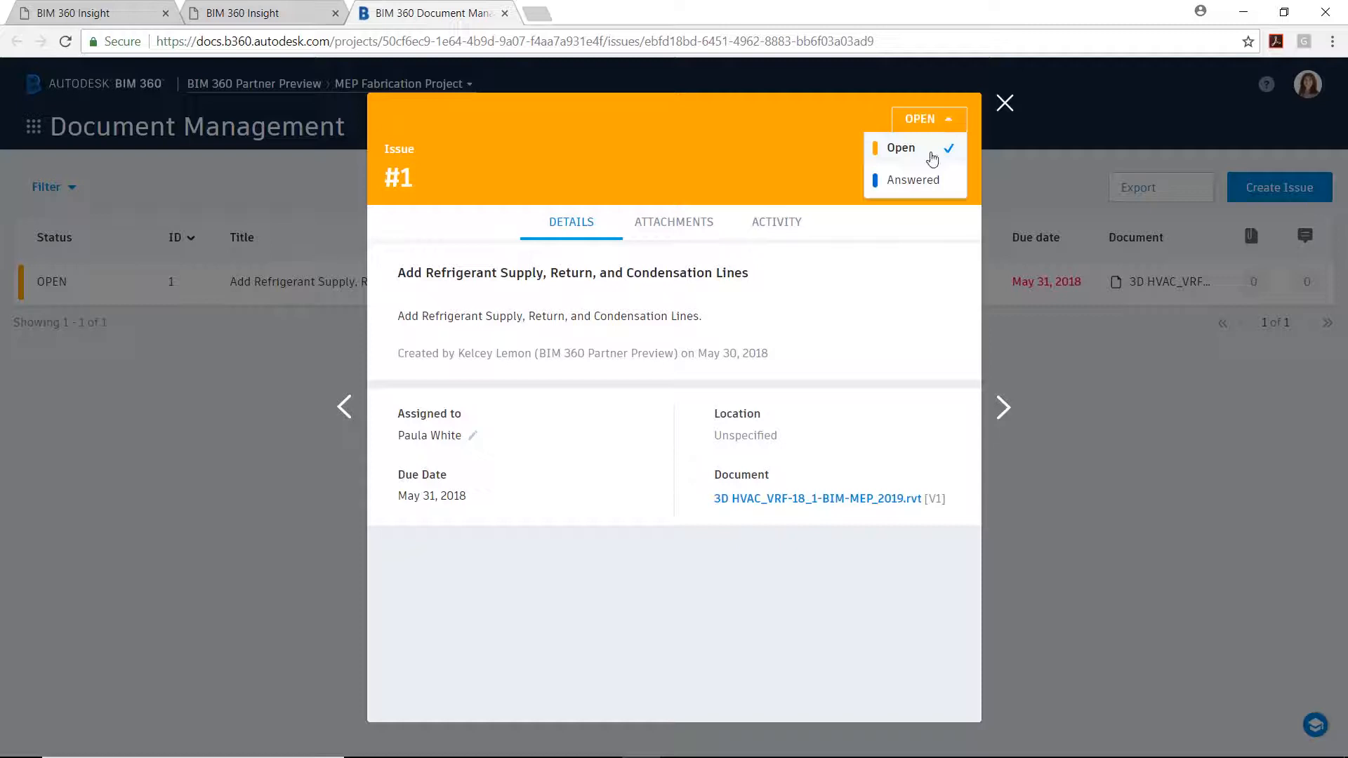
click(914, 180)
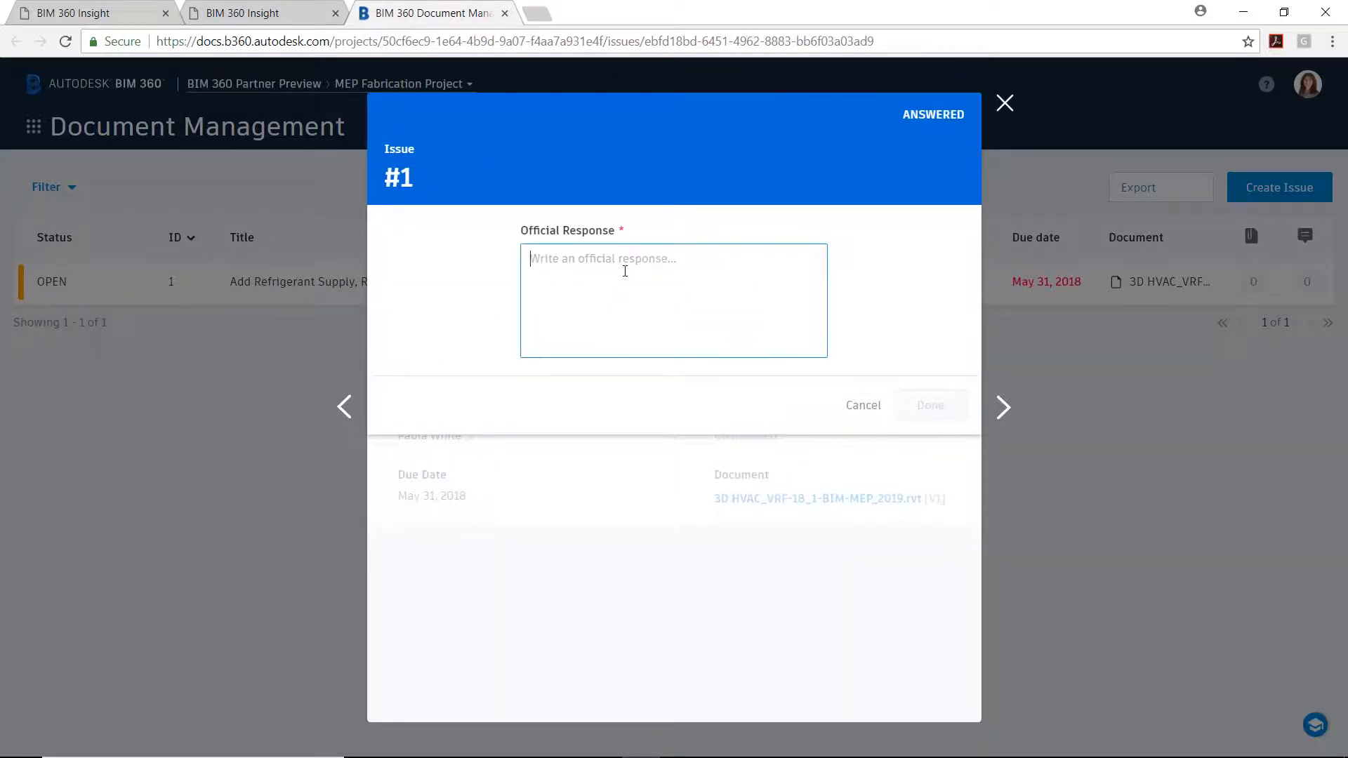
Step: Submit the official response 'I have added the refrigerant and condensation lines. Please check the latest version'
text(I have added the refrigerant and condensation lines. Please check the latest version of the design.)
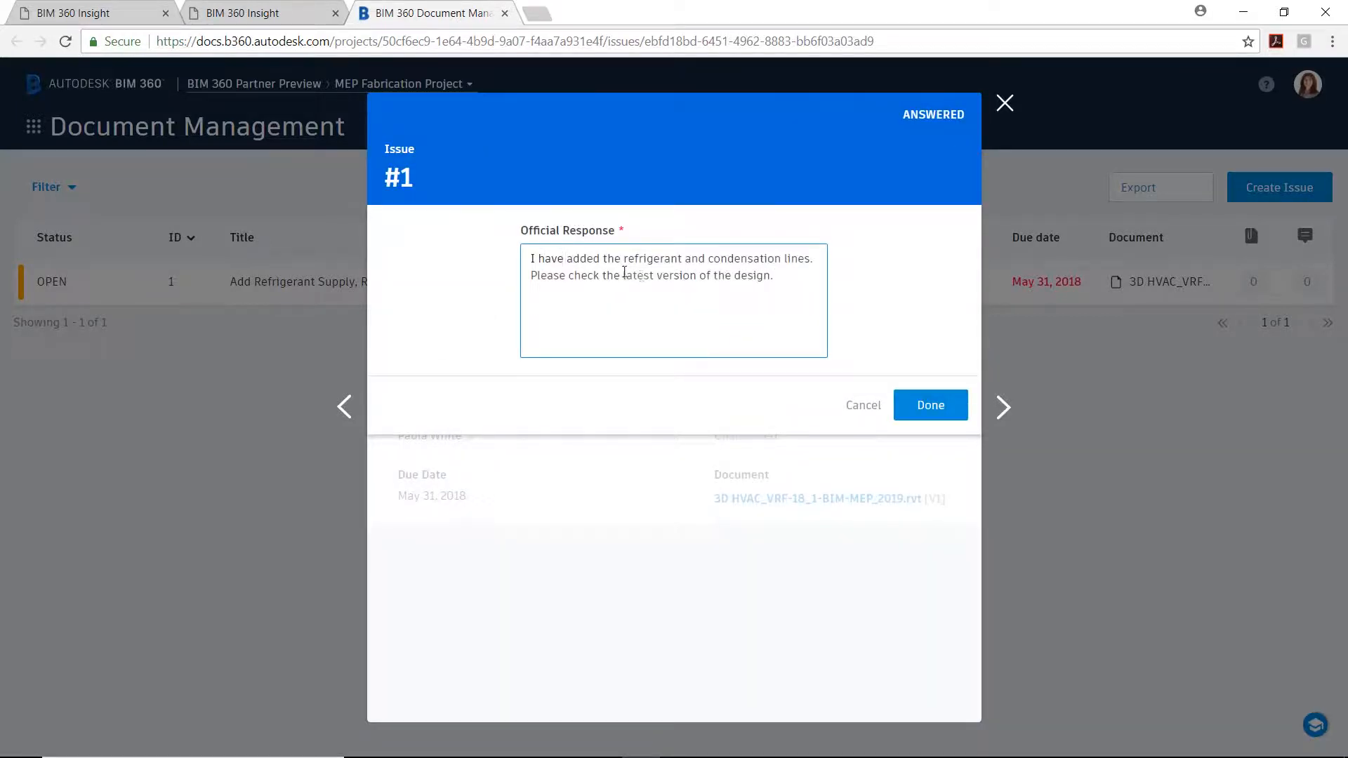
click(930, 405)
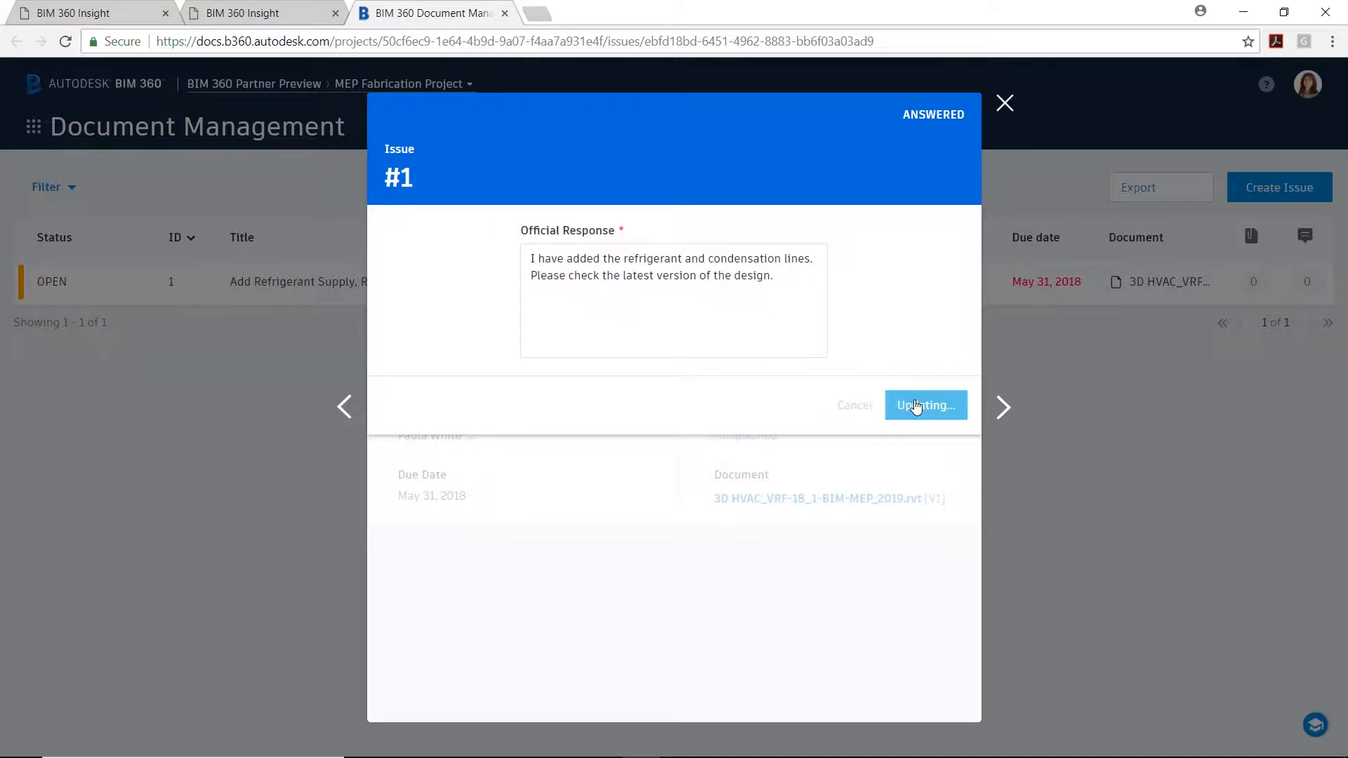
click(926, 405)
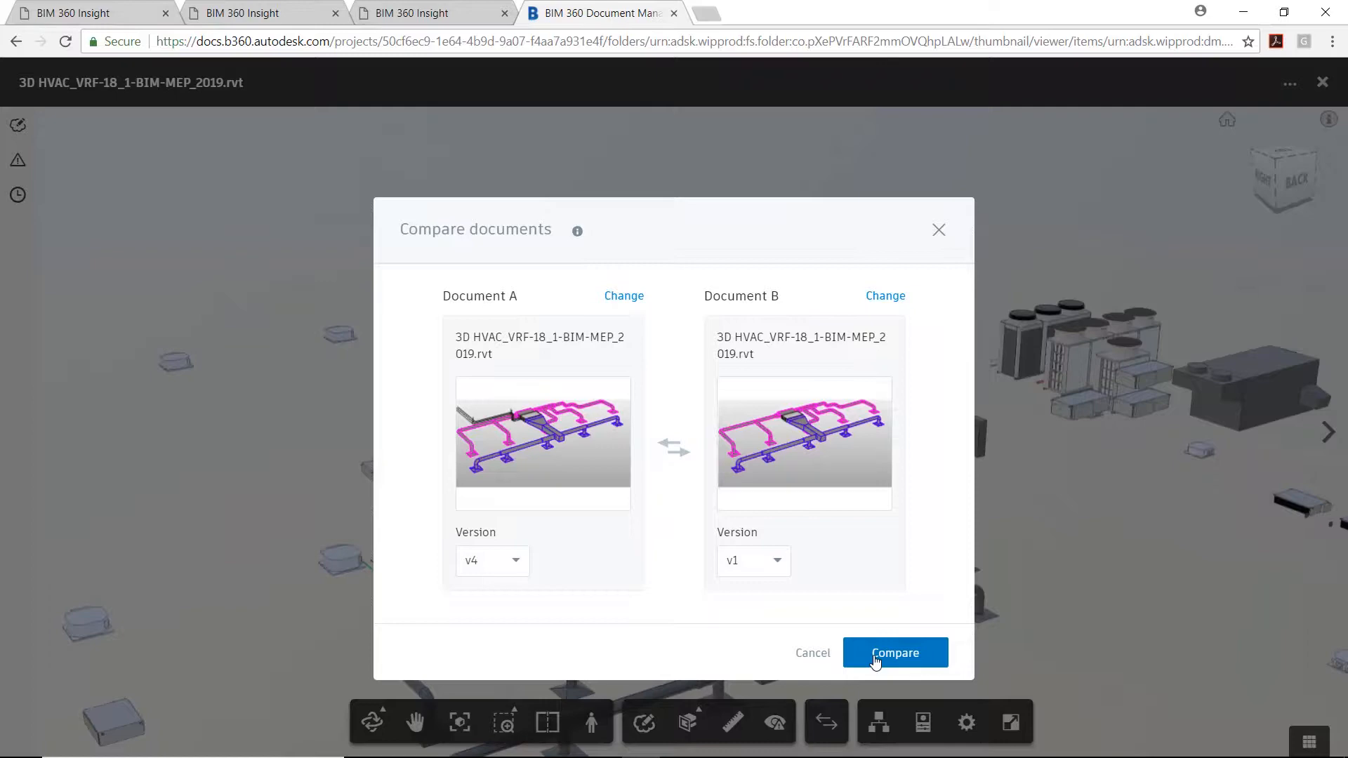
Step: Compare v4 against v1 and inspect added clevis hanger 1251332 and pipe 1251392 in the results
click(895, 653)
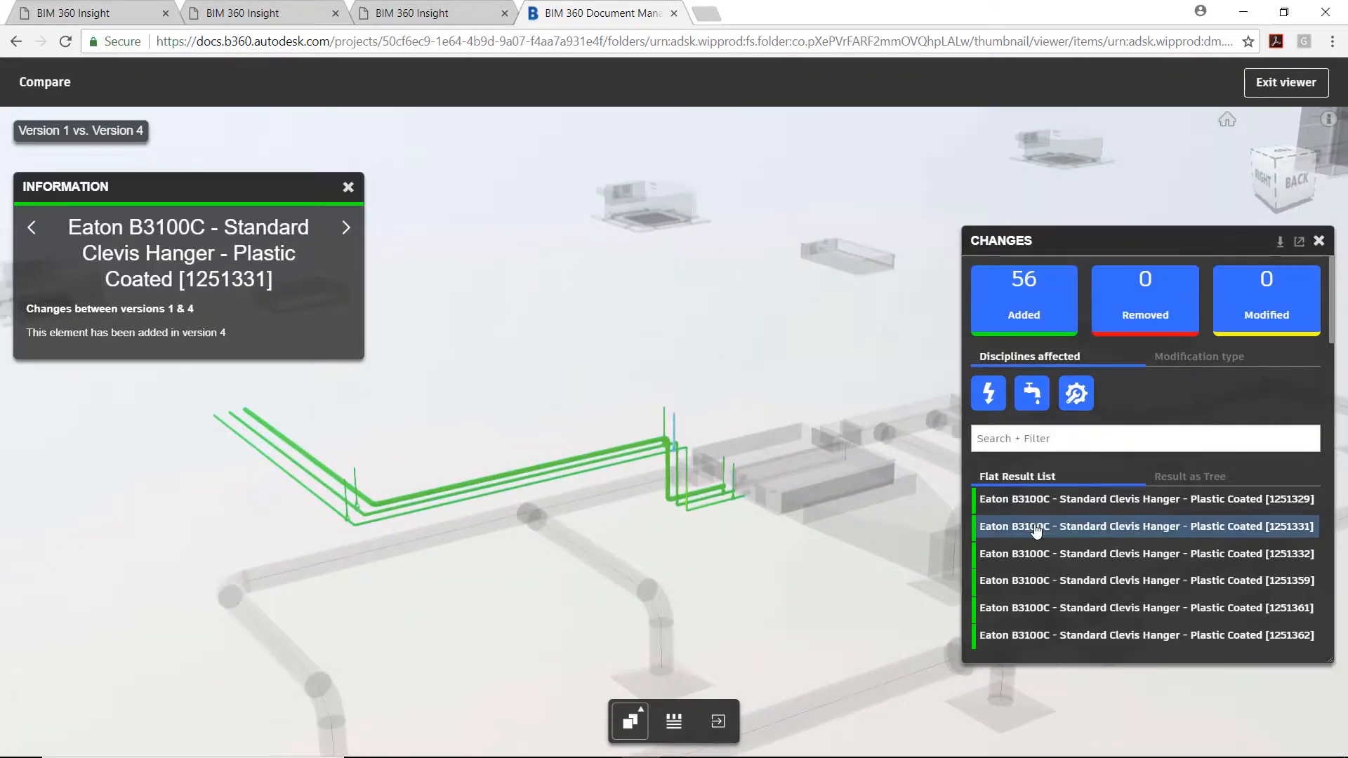
click(1143, 553)
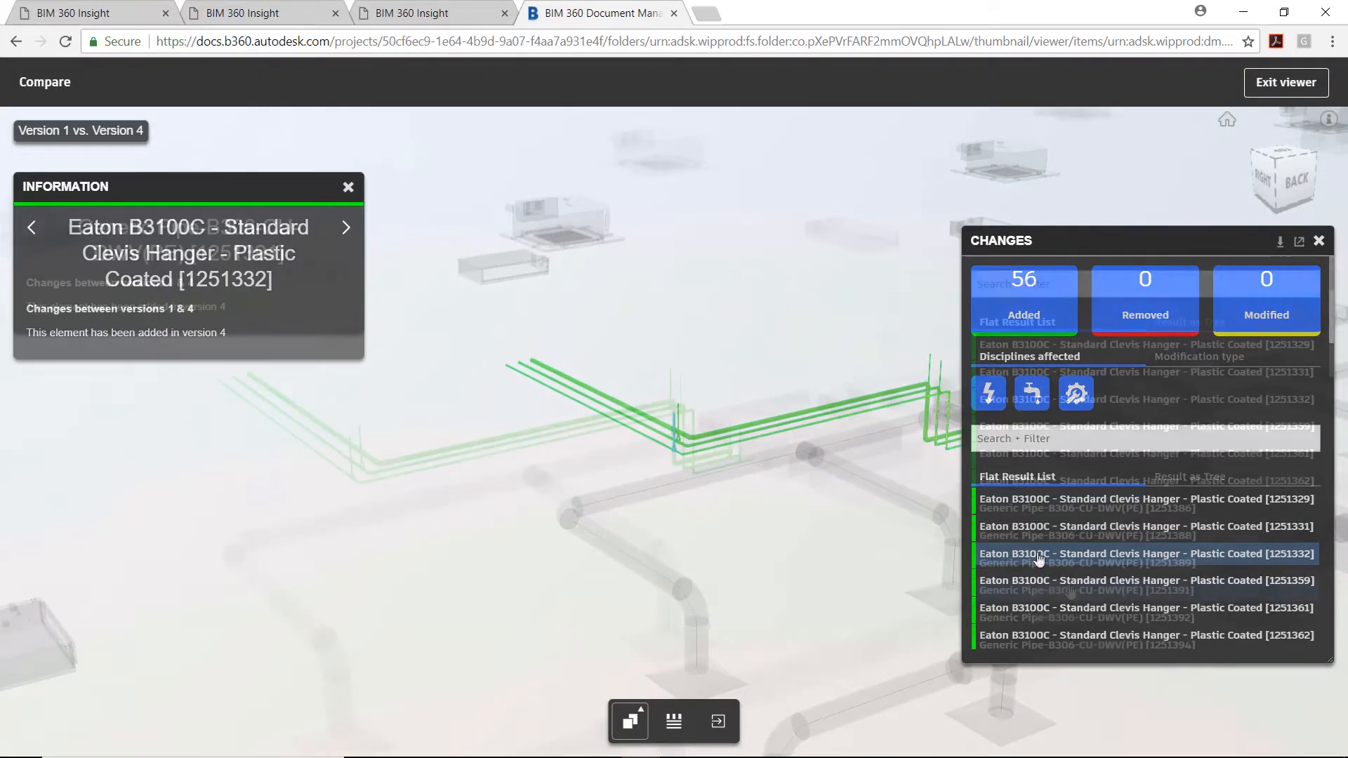
click(1085, 618)
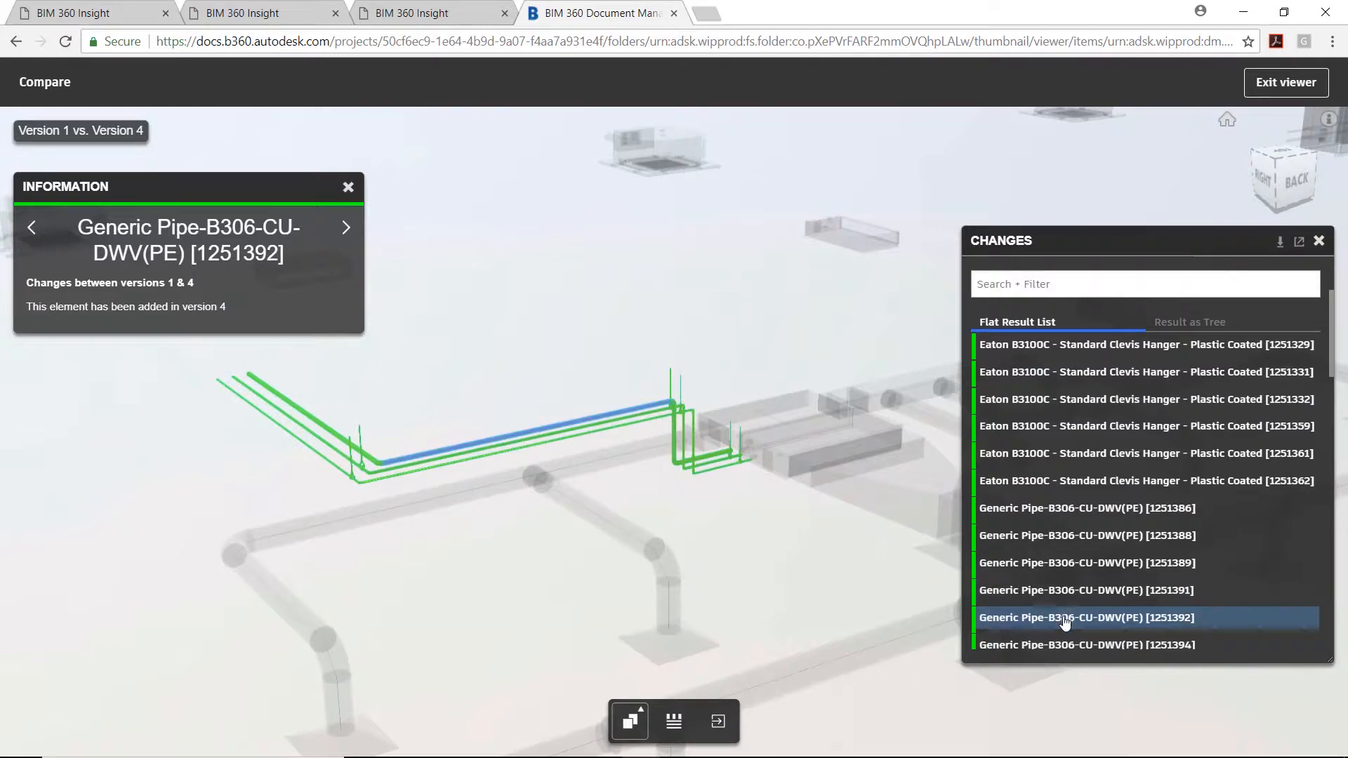